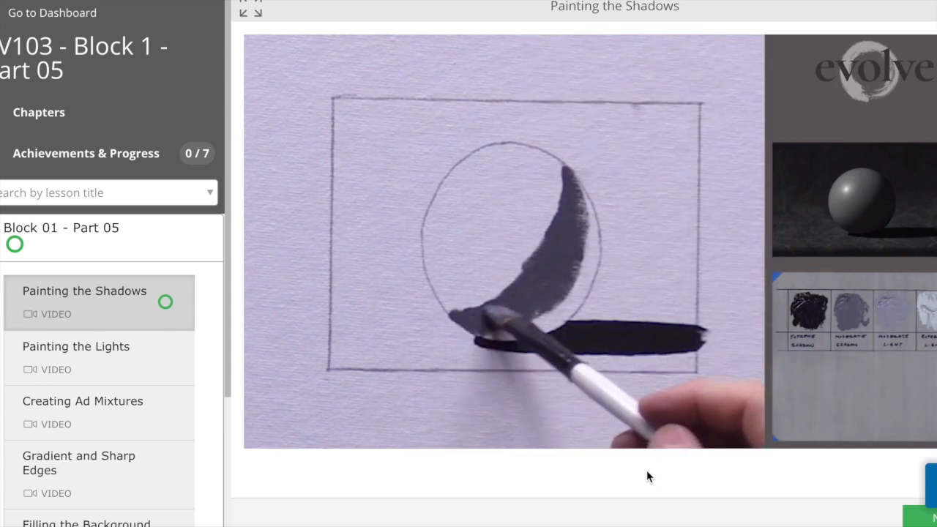
Return to the Block 1 dashboard showing 4 of 20 parts completed
{"action": "left_click", "coordinate": [52, 13]}
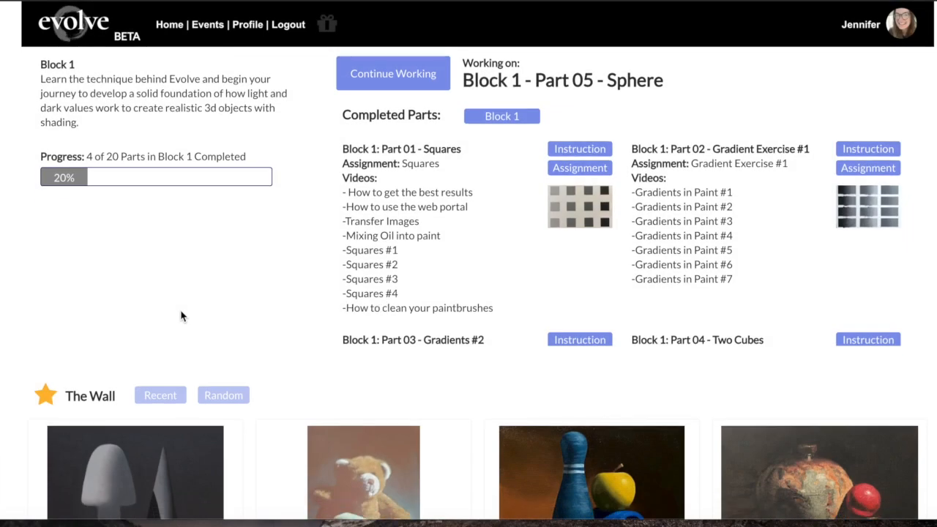
Scroll the Completed Parts list down to the Block 1: Part 01 - Squares assignment
{"action": "scroll", "scroll_direction": "down", "scroll_amount": 3}
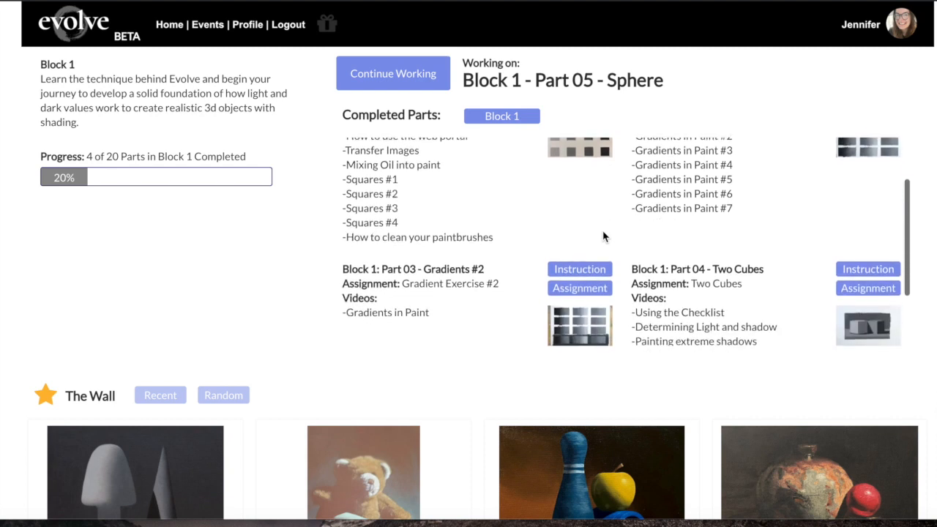
{"action": "scroll", "scroll_direction": "down", "scroll_amount": 3}
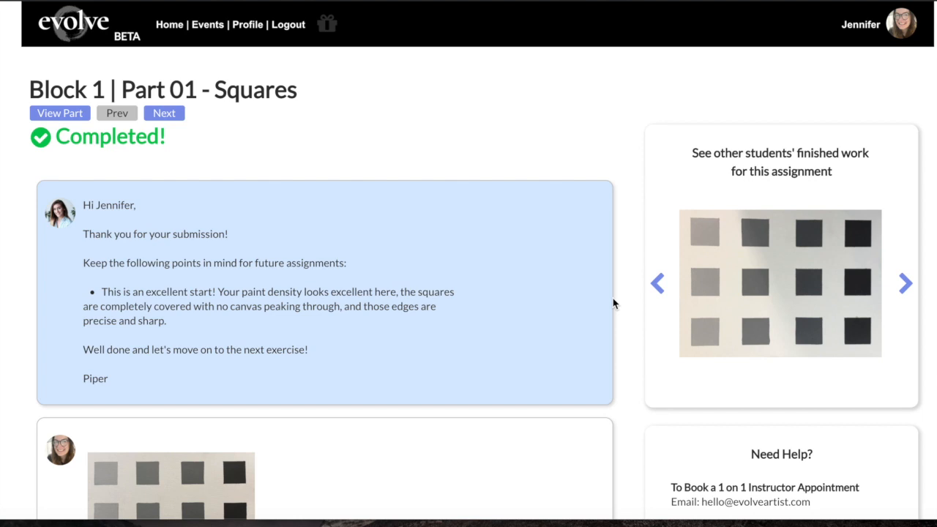
Scroll down the Squares feedback page toward The Wall gallery
{"action": "scroll", "scroll_direction": "down", "scroll_amount": 3}
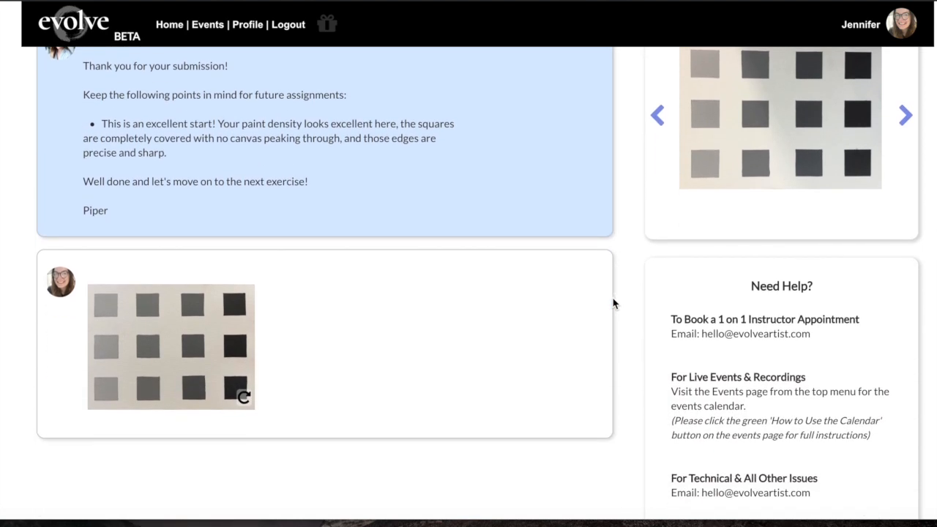
{"action": "scroll", "scroll_direction": "down", "scroll_amount": 3}
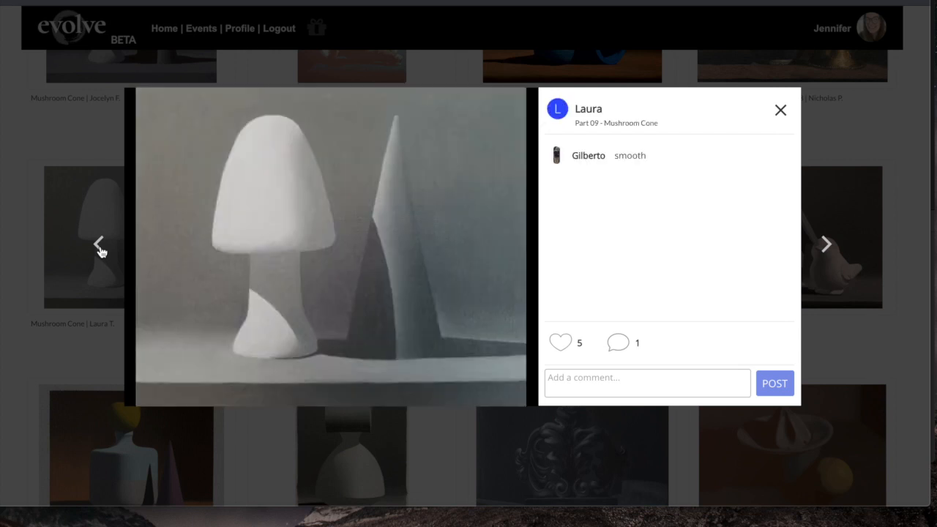
Browse forward twice in the gallery lightbox to the blue bowling pin and apple painting
{"action": "left_click", "coordinate": [826, 244]}
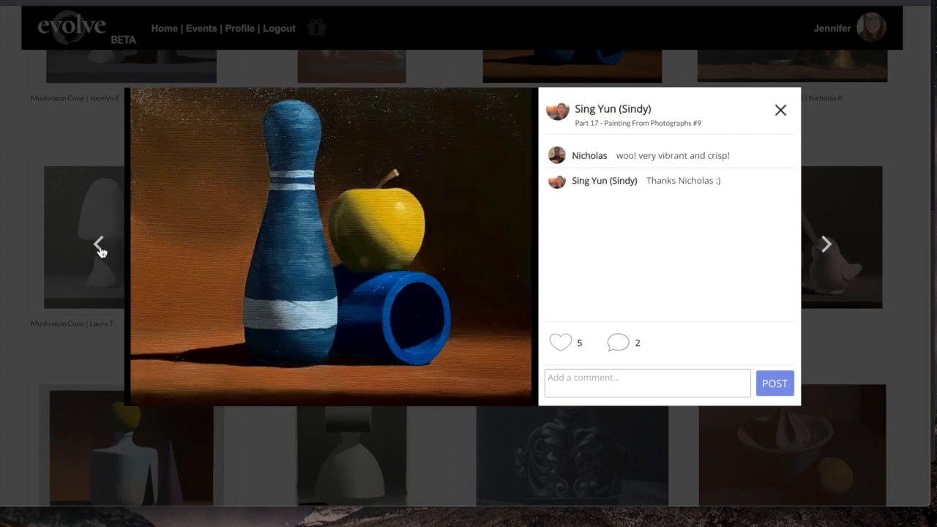
{"action": "left_click", "coordinate": [826, 243]}
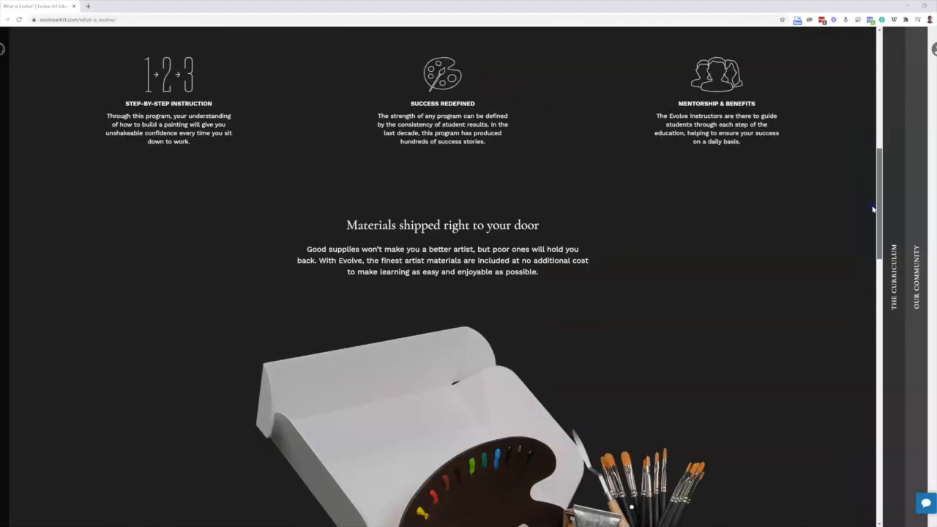
Scroll the What is Evolve page past the materials kit to the results calculator
{"action": "scroll", "scroll_direction": "down", "scroll_amount": 3}
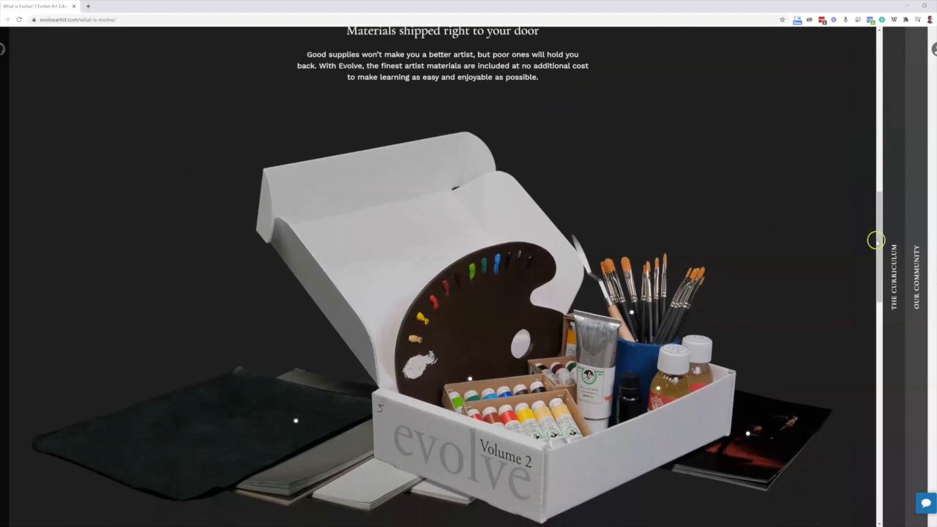
{"action": "scroll", "scroll_direction": "down", "scroll_amount": 3}
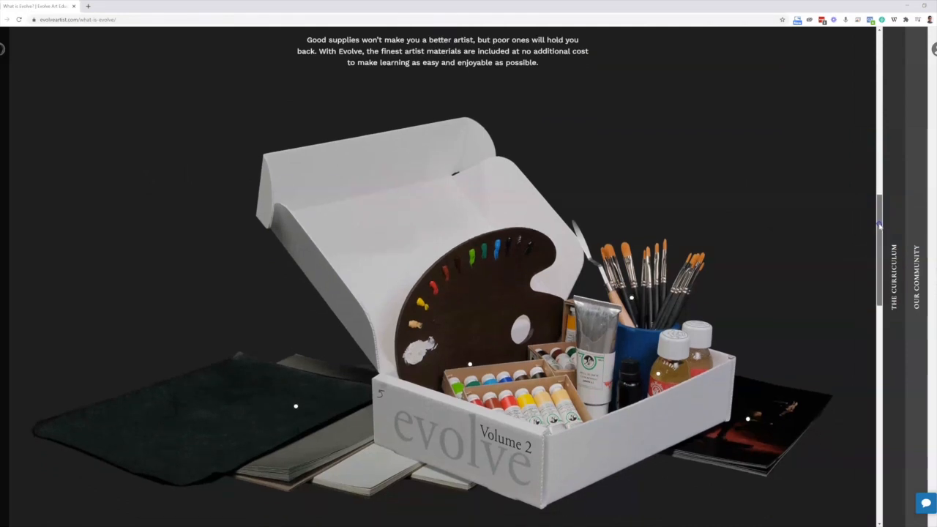
{"action": "scroll", "scroll_direction": "down", "scroll_amount": 3}
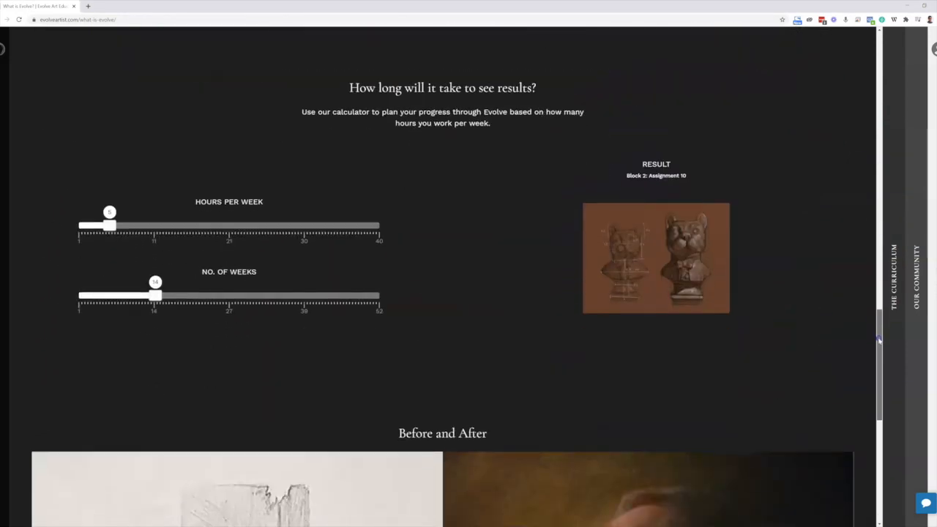